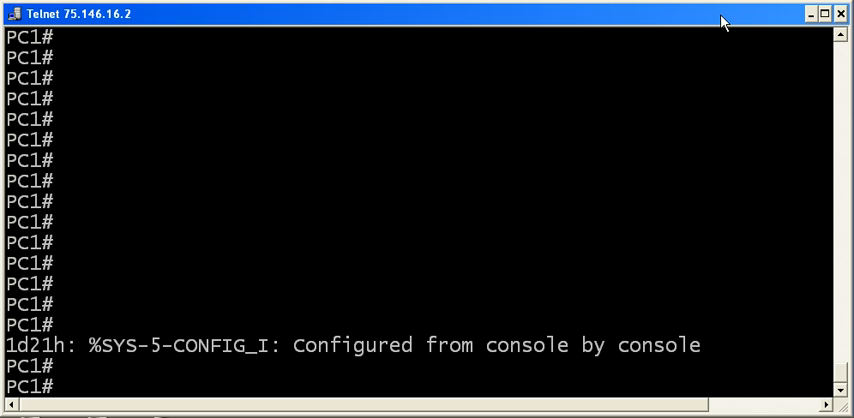
Ping 172.12.23.3 from PC1, returning a 0 percent (0/4) success rate.
type("ping 172.12.")
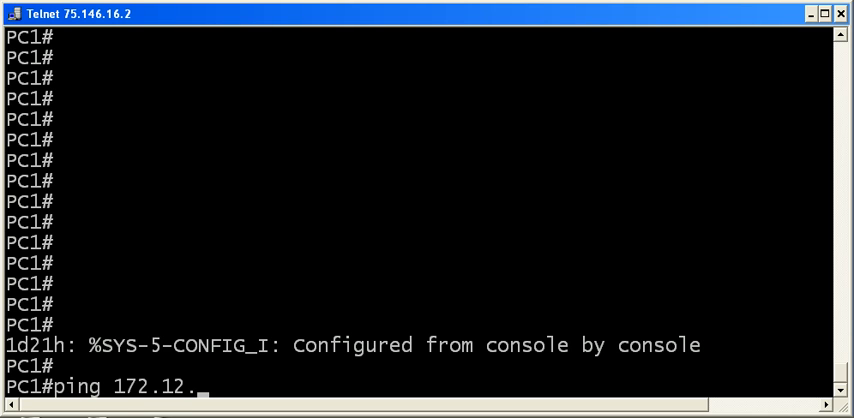
type("23.3")
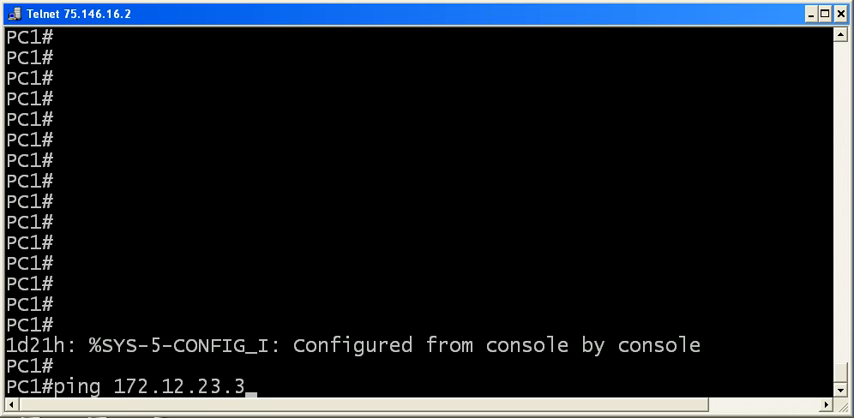
key("Return")
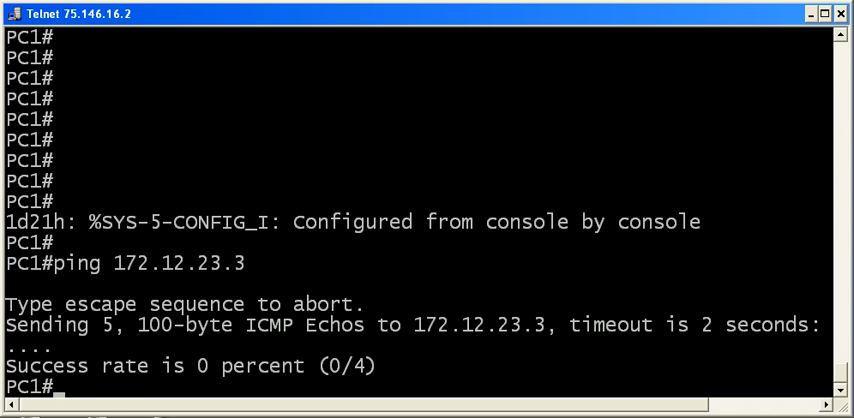
Display PC1's Ethernet0 status (up, 172.12.23.2/24) and resume connection 3 to PC2.
type("show in")
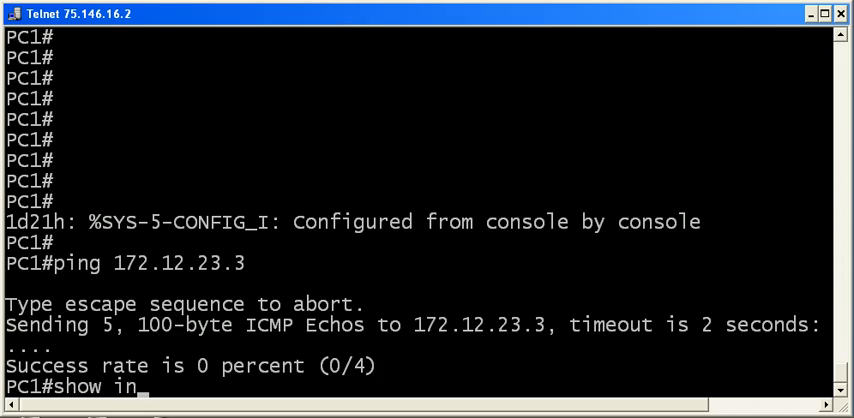
key("Return")
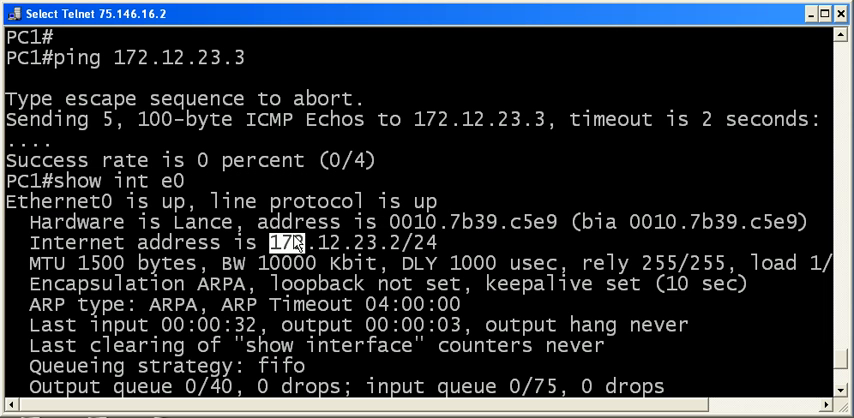
scroll("down", 3)
type("3")
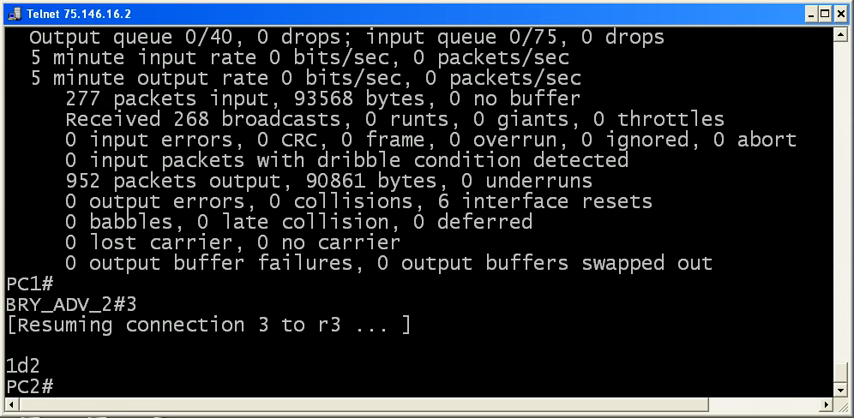
Display PC2's Ethernet0 status and mark its address 172.12.23.3/24.
type("show int e0")
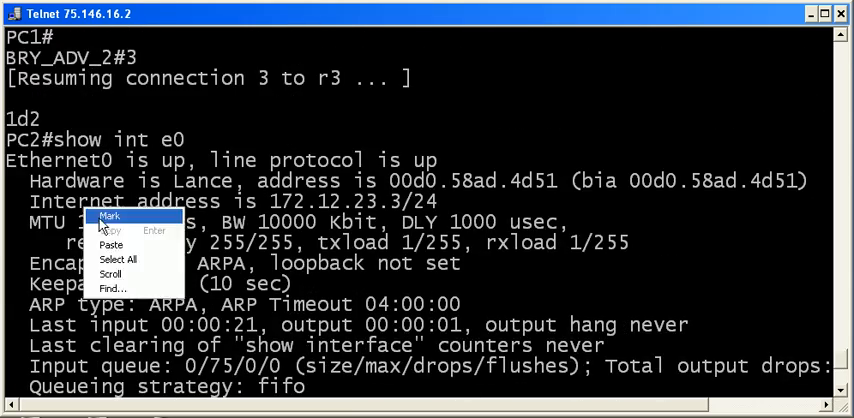
left_click(110, 216)
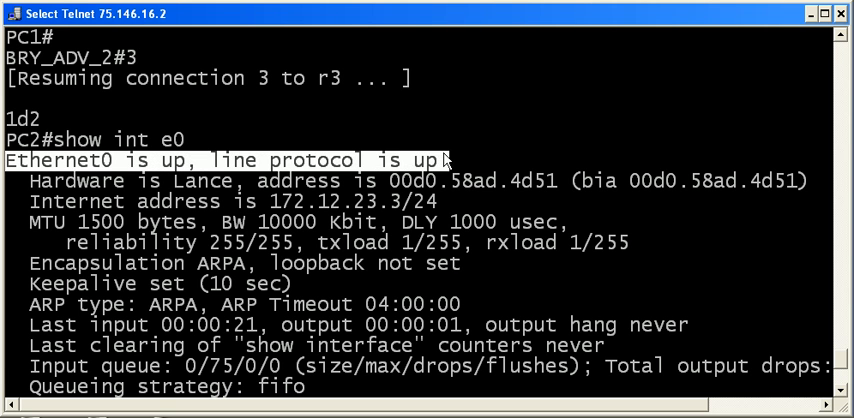
double_click(356, 200)
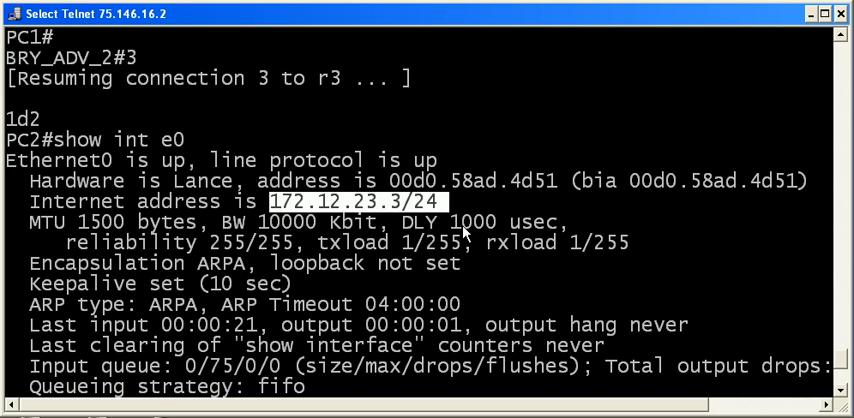
scroll("down", 3)
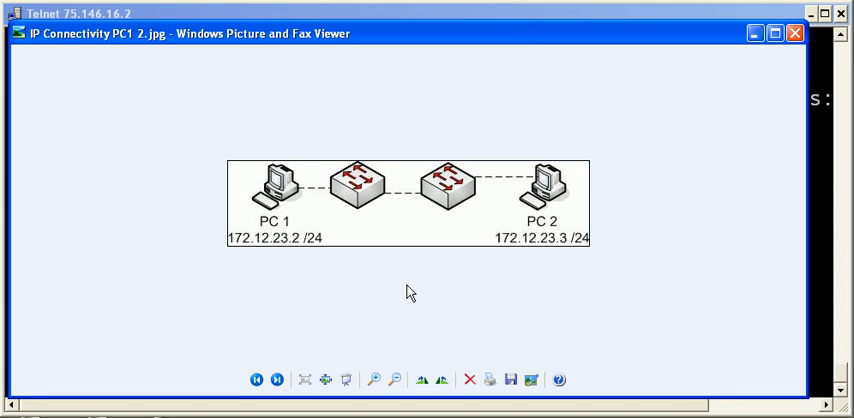
mouse_move(408, 208)
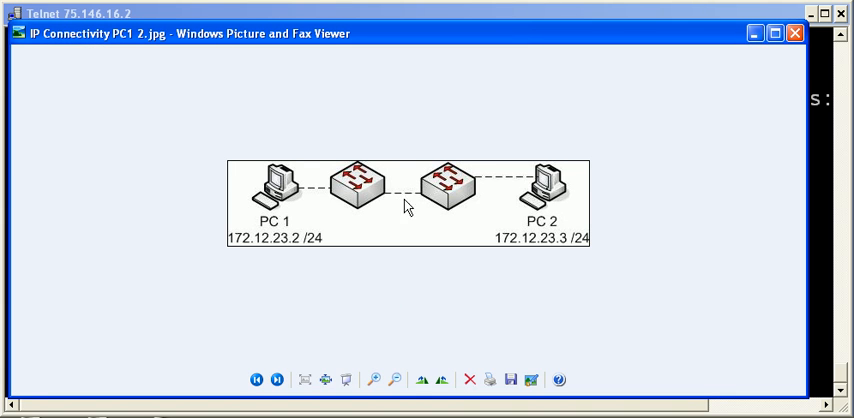
mouse_move(380, 210)
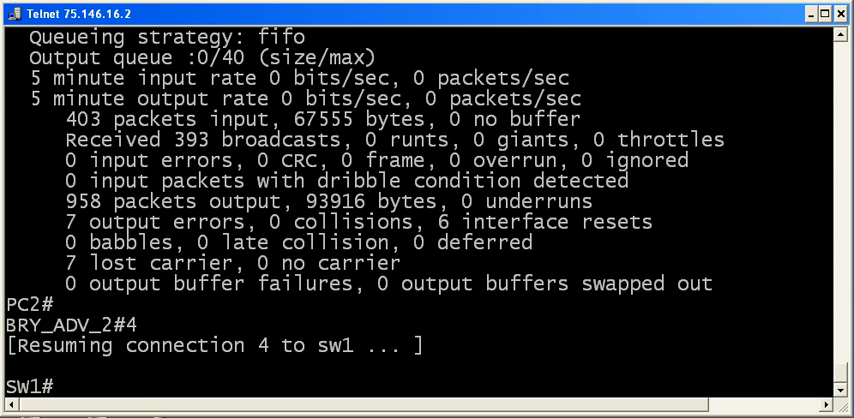
List SW1's trunks Fa0/11 and Fa0/12 carrying VLANs 1 and 23.
type("show interface trunk")
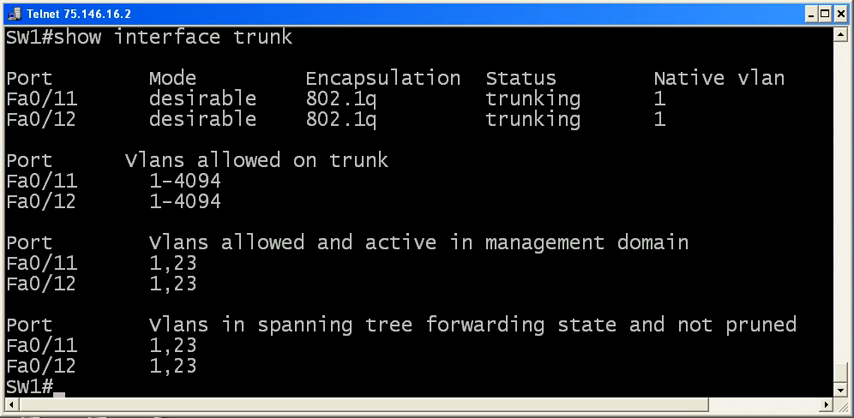
mouse_move(132, 72)
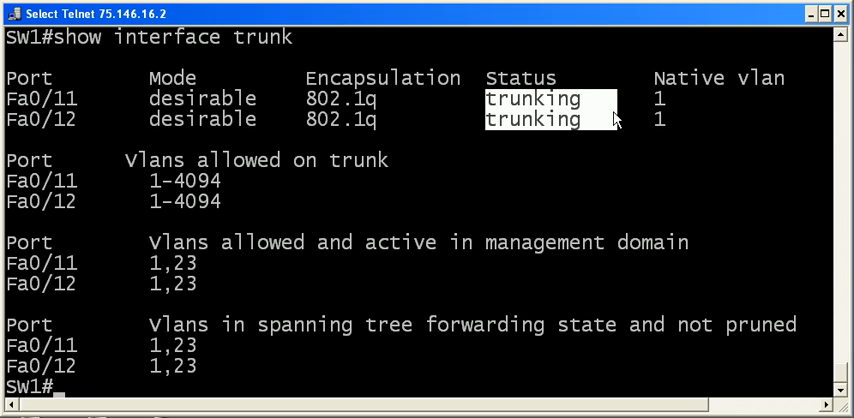
mouse_move(156, 270)
type("5")
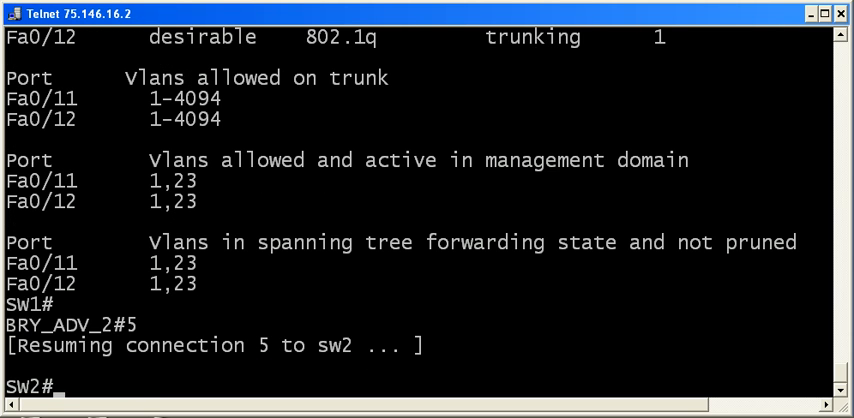
List SW2's trunks showing only VLAN 1 active, then resume connection 4 to SW1.
type("show int t")
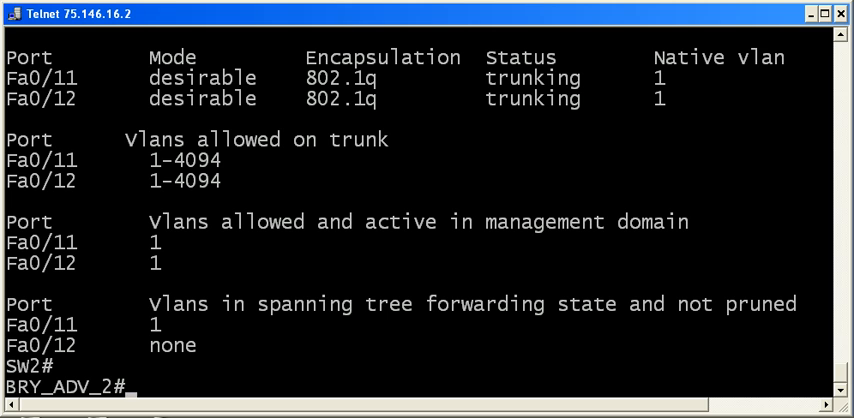
type("4")
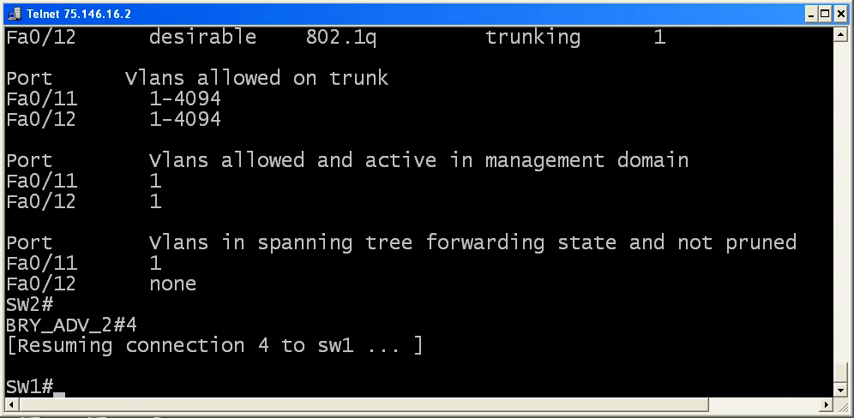
List SW1's CDP neighbours and highlight PC1 on Fas 0/2.
type("show cdp neighbo")
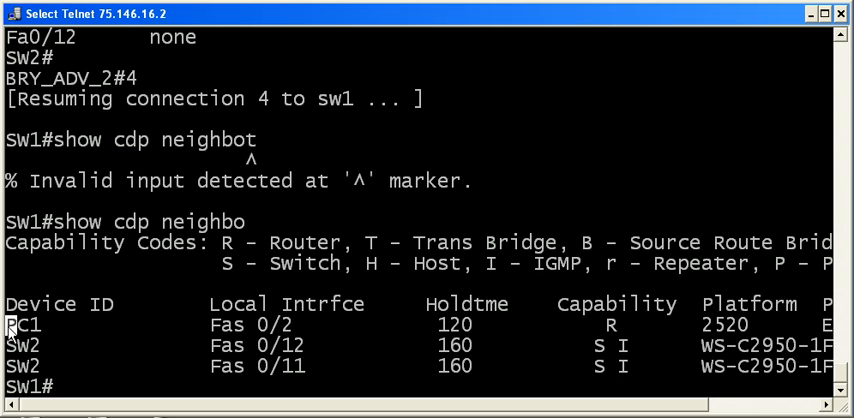
double_click(240, 324)
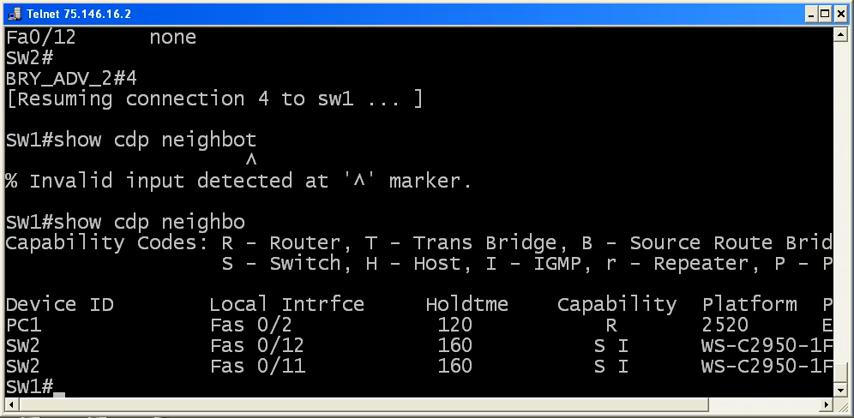
Show SW1's VLAN brief with VLAN0023 on Fa0/2, then resume connection 3.
type("show vlan brief")
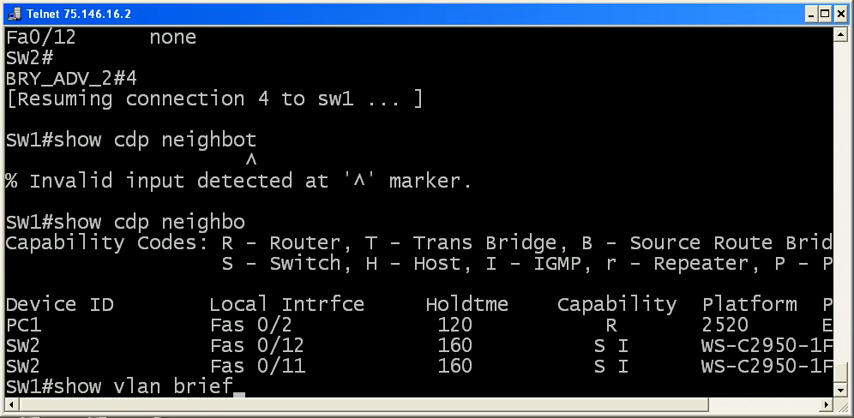
key("Return")
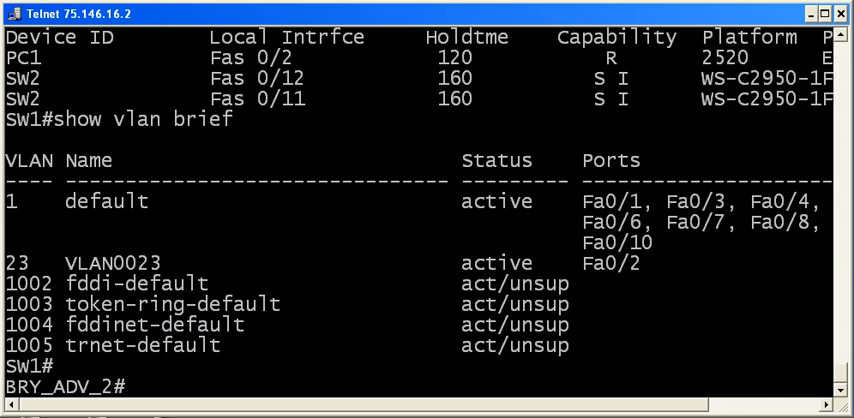
type("3")
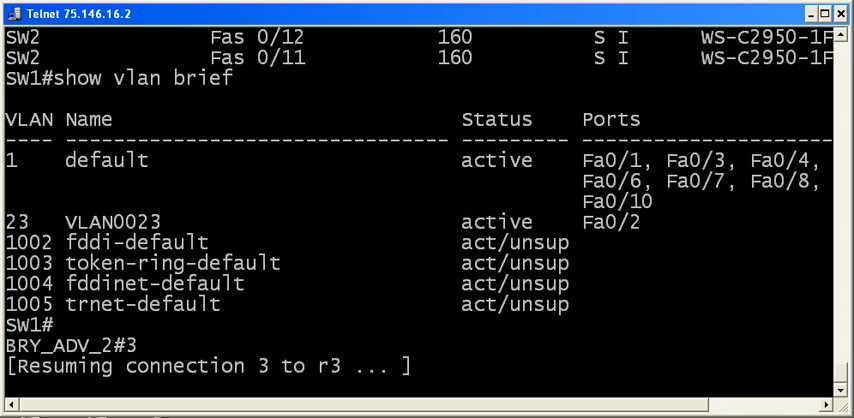
List SW2's CDP neighbours showing PC2 on Fas 0/3.
type("s")
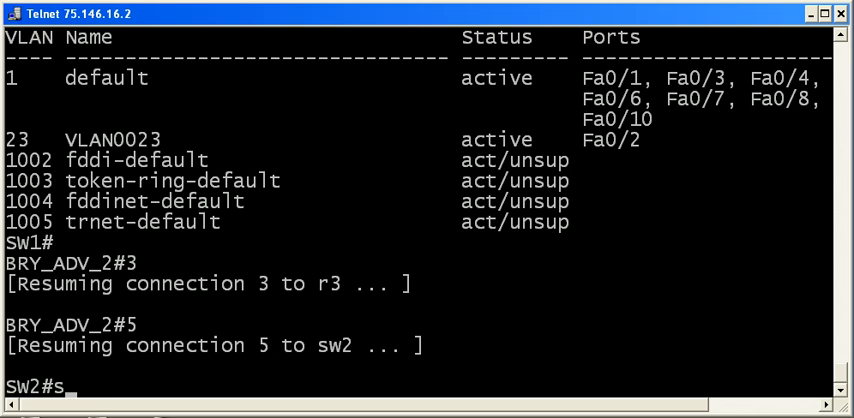
type("how cdp neighbo")
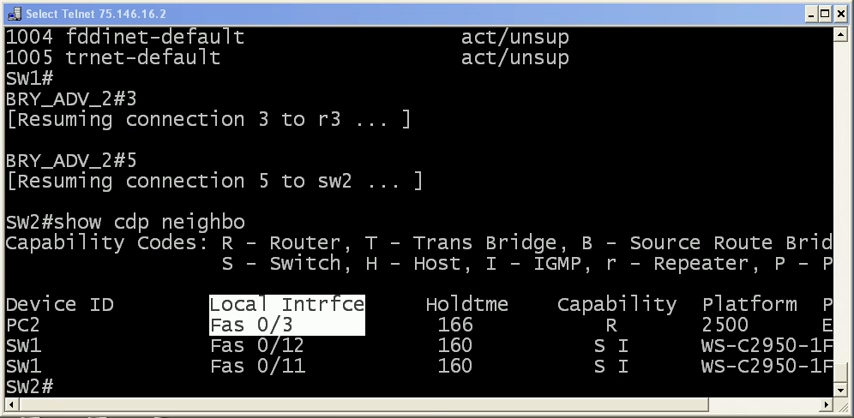
Make SW2 port Fa0/3 an access port in VLAN 23 and save the configuration.
type("show vlan brief")
type("switchport a")
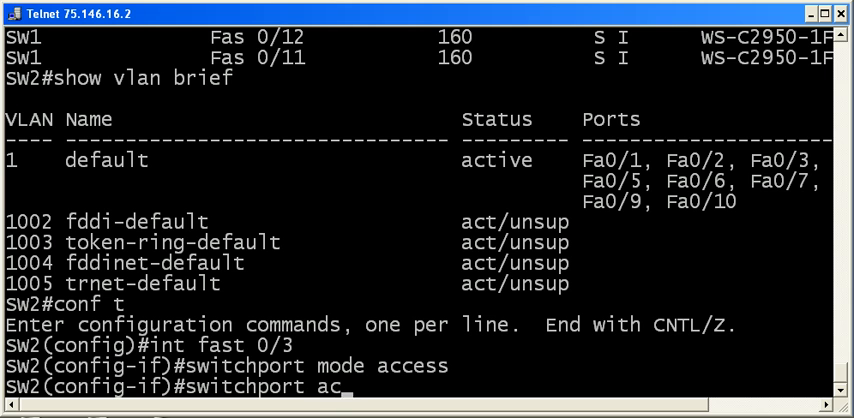
type("cess vlan 23")
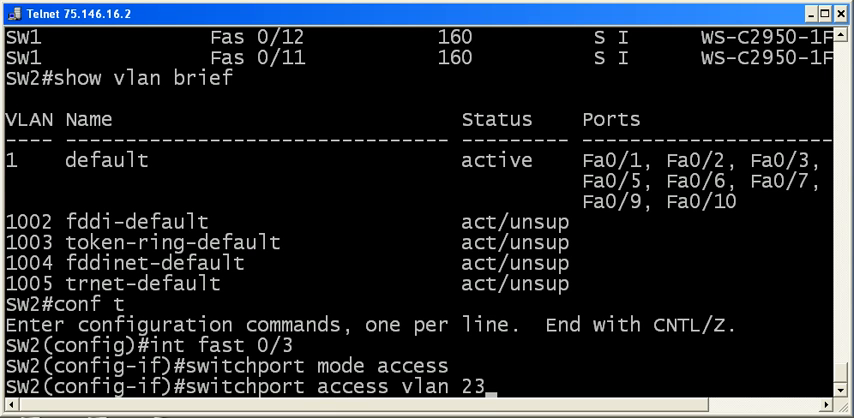
left_click(14, 410)
type("wr")
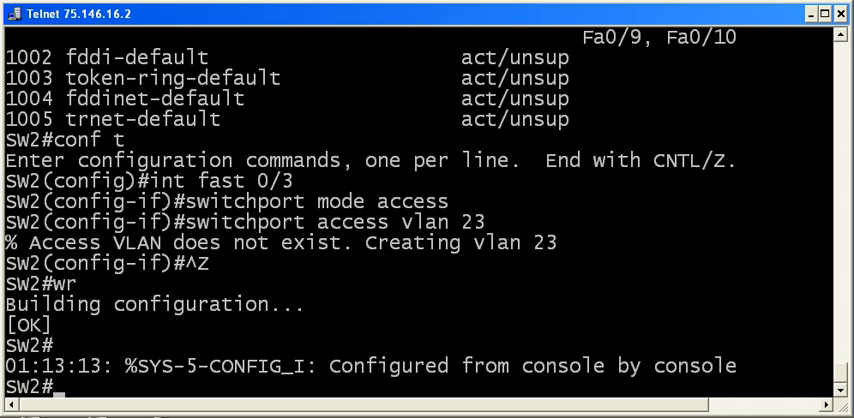
Verify VLAN0023 on Fa0/3 and trunks Fa0/11, Fa0/12 carrying VLANs 1 and 23.
type("show vlan brief")
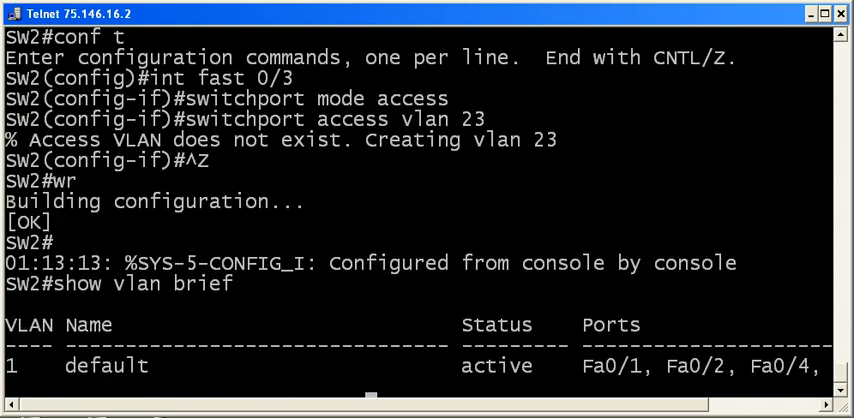
scroll("down", 3)
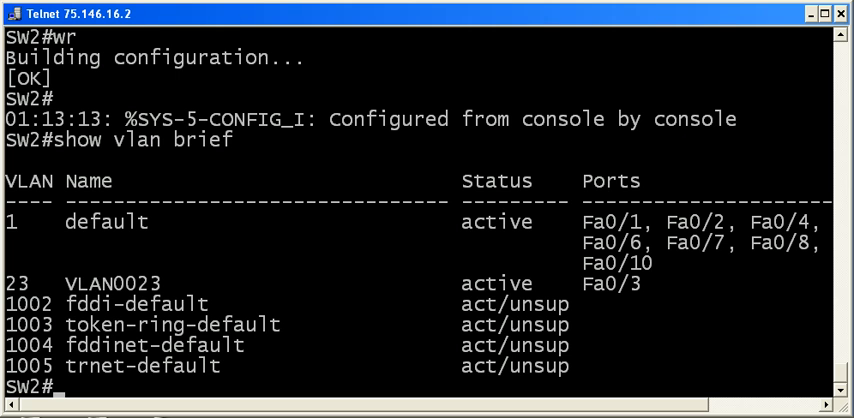
type("show int trunk")
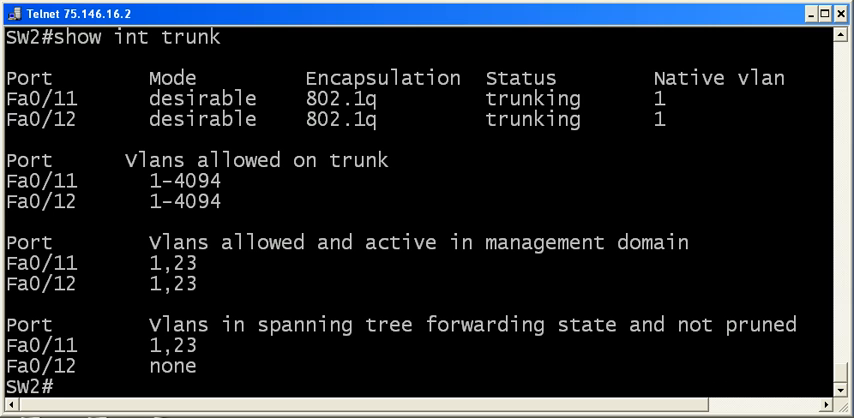
mouse_move(170, 364)
type("2")
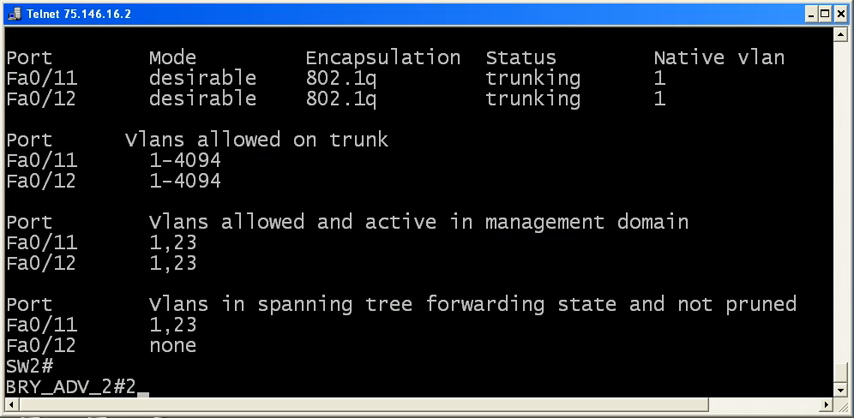
Resume the PC1 session, ping 172.12.23.3 successfully, then query 'show int e0'.
key("Return")
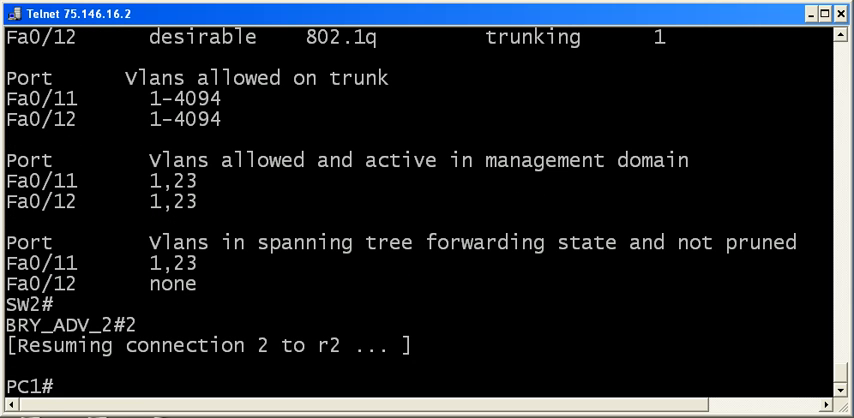
type("ping 172.12.23.3")
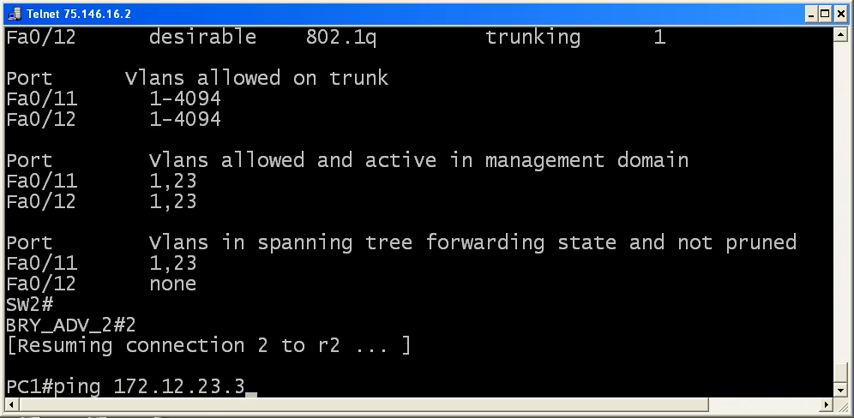
key("Return")
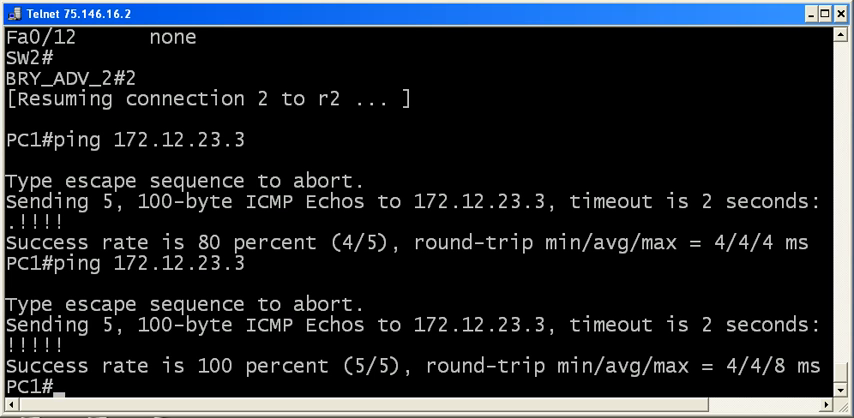
type("show int e0")
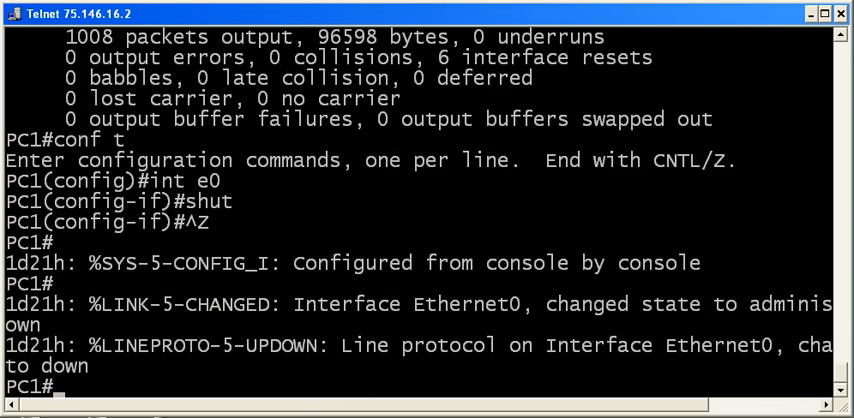
Check Ethernet0 status with 'show int e0', confirming it administratively down.
type("show int e0")
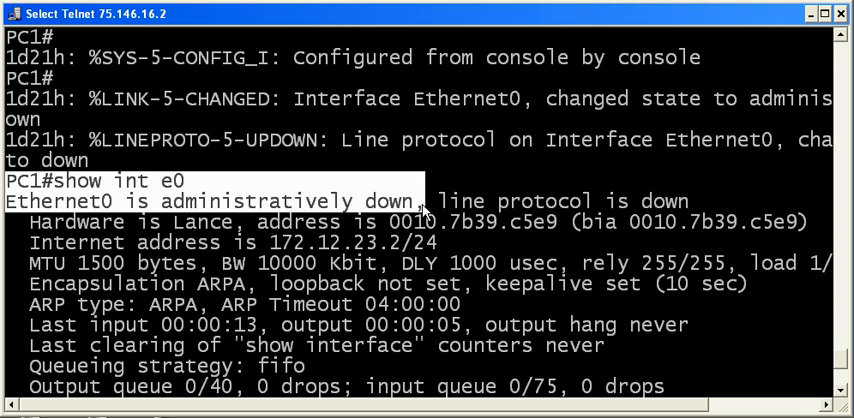
scroll("down", 3)
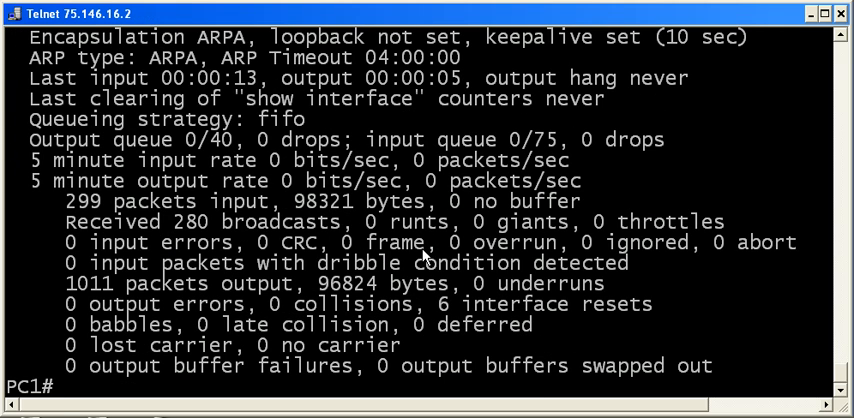
type("show int e0")
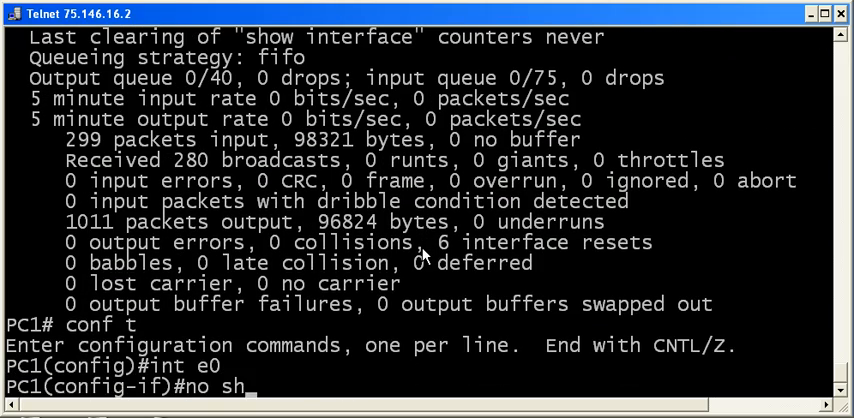
Finish 'no shutdown' to re-enable Ethernet0 with line protocol up.
type("utdown")
type("wr")
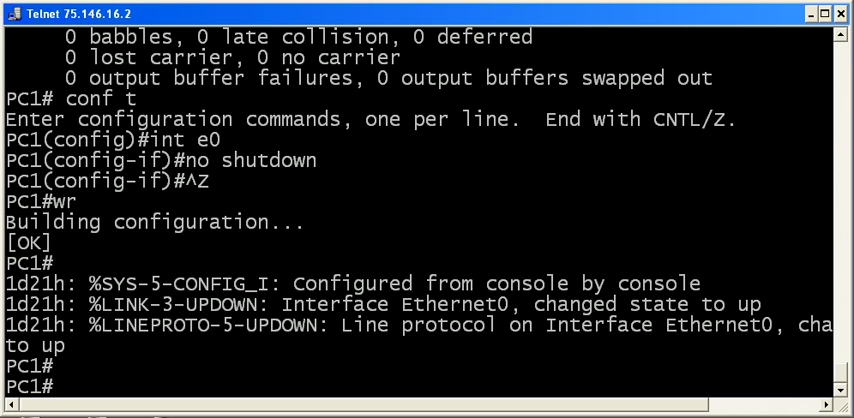
type("www.thebr")
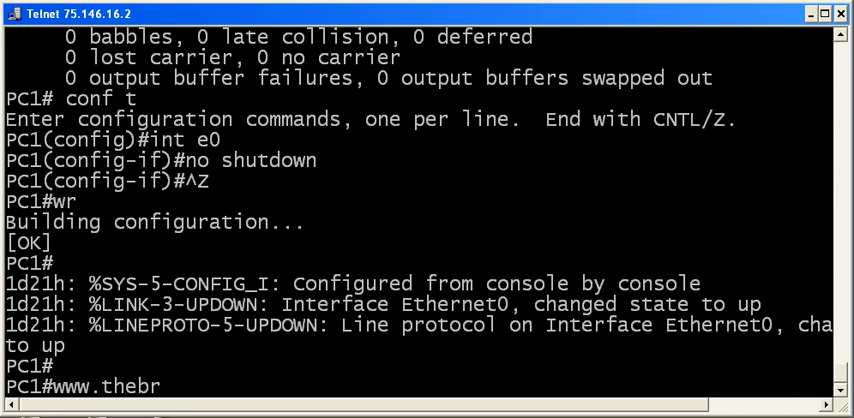
type("yantadvantage")
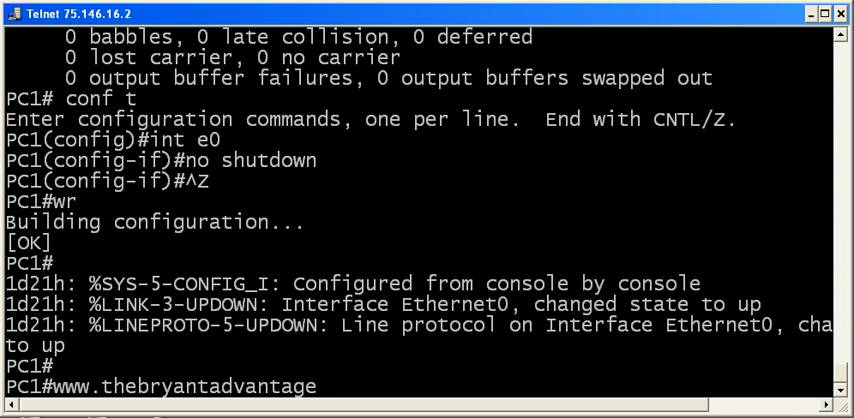
type(".com/Tutot")
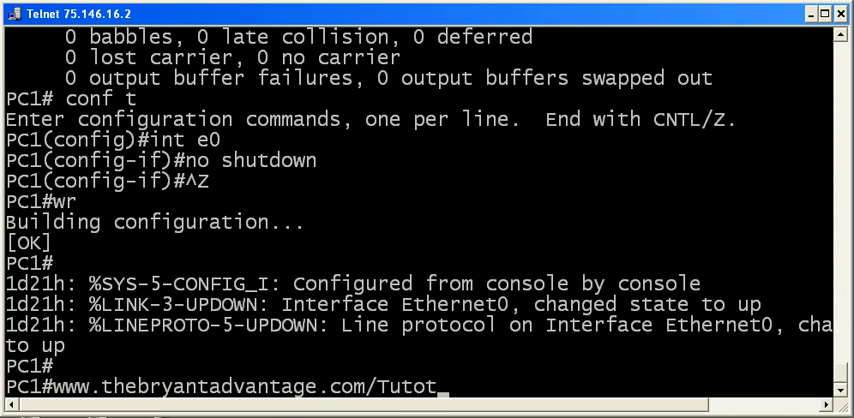